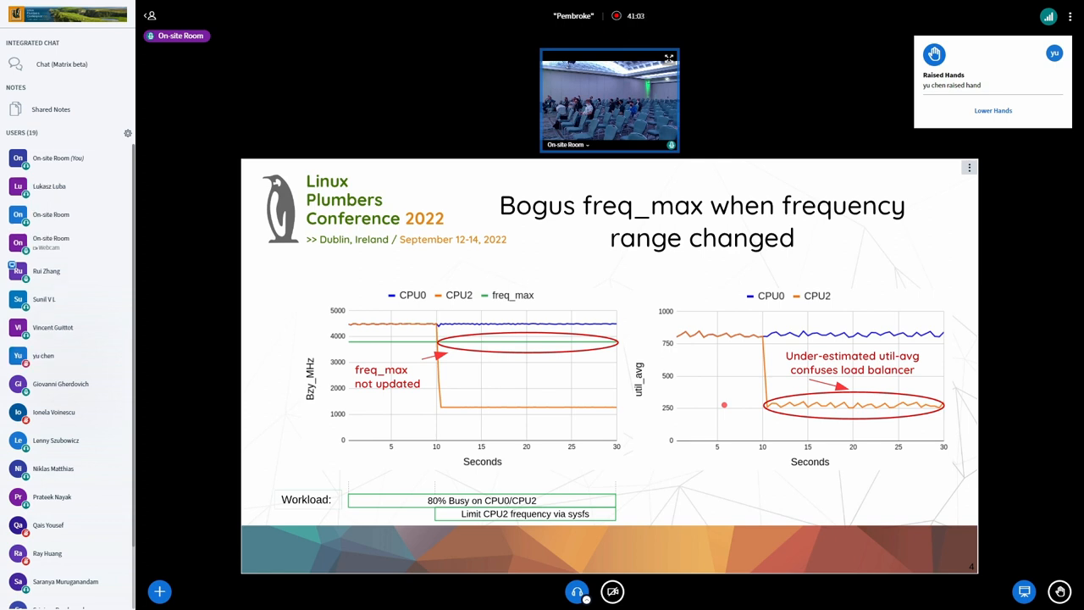
click(993, 110)
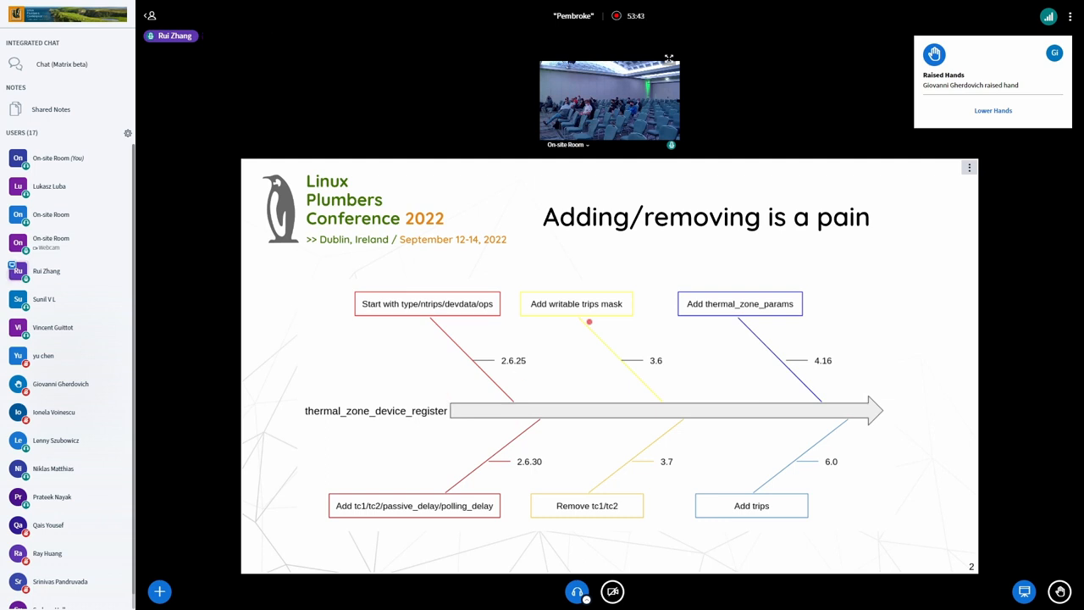
mouse_move(679, 445)
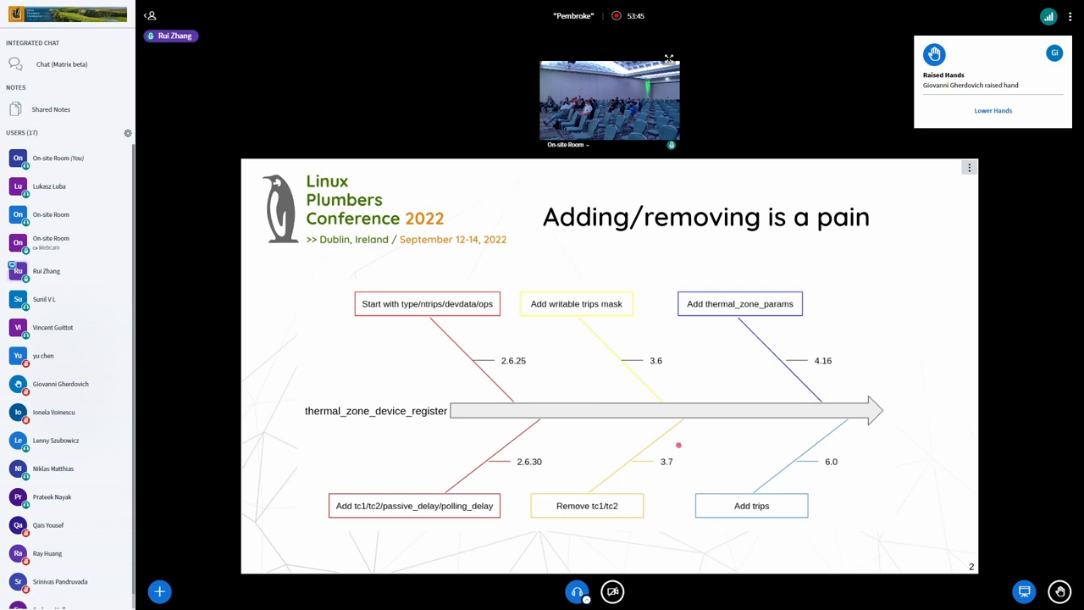